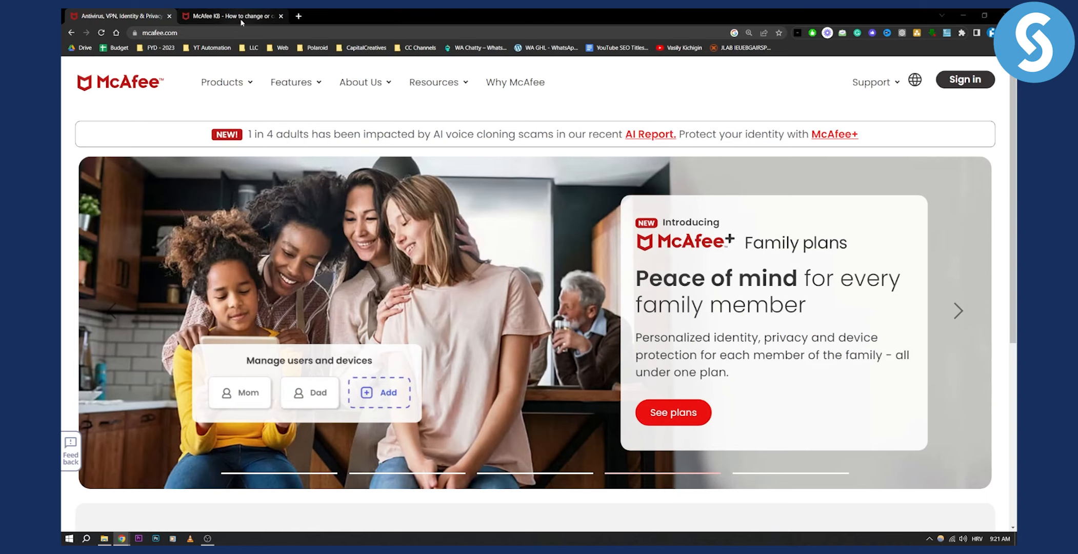
# Switch to the 'McAfee KB - How to change…' tab showing the auto-renewal support article
pyautogui.click(231, 16)
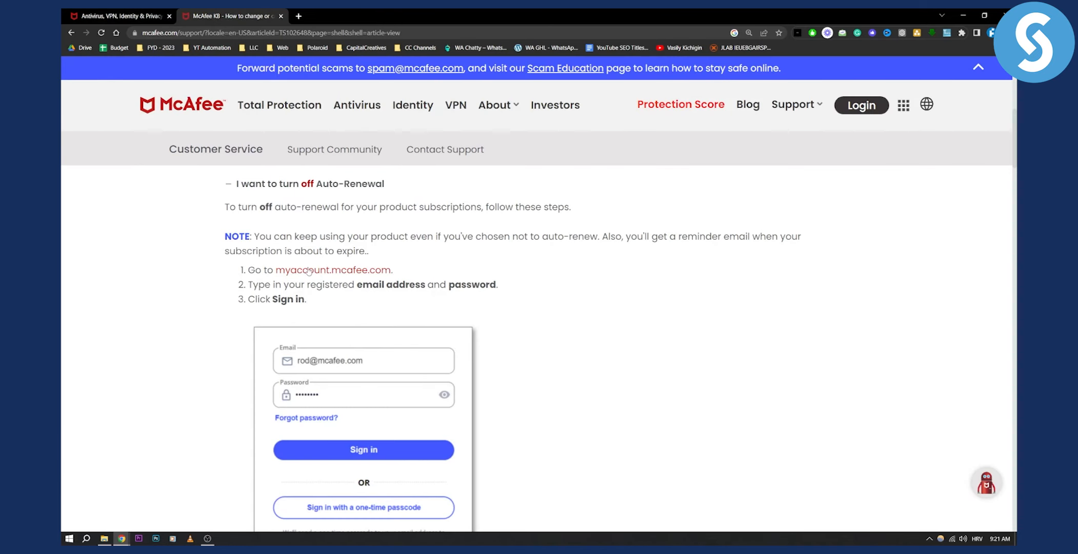
pyautogui.moveTo(385, 276)
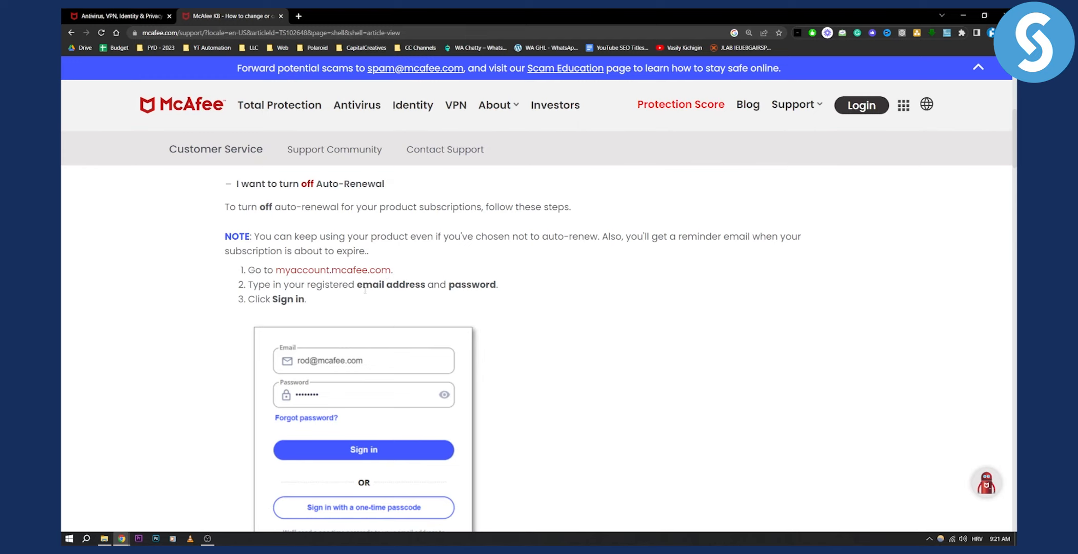
# Scroll past the sign-in screenshot and passcode note to step 4, the Auto-renewal tile
pyautogui.scroll(-3)
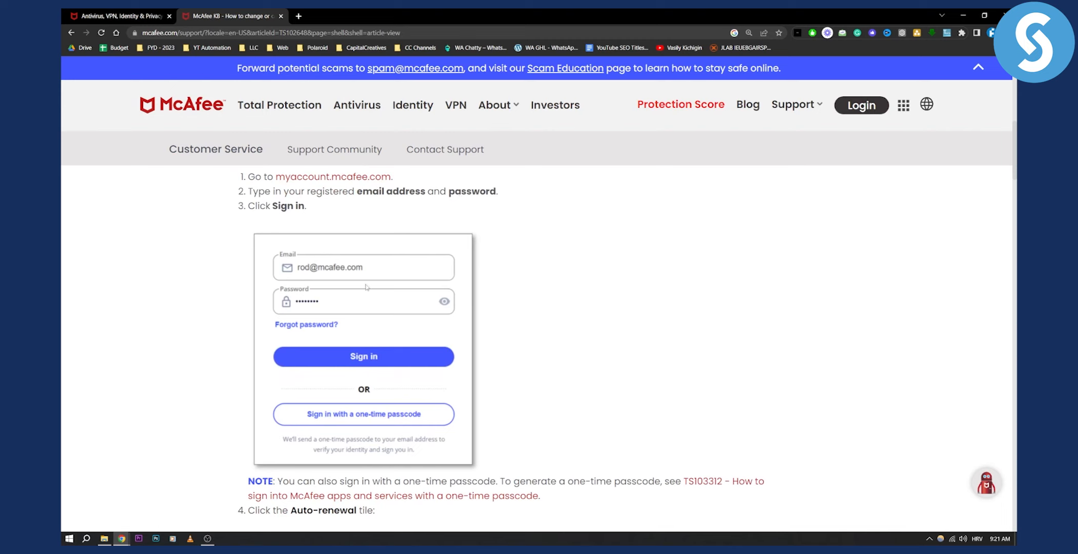
pyautogui.scroll(-3)
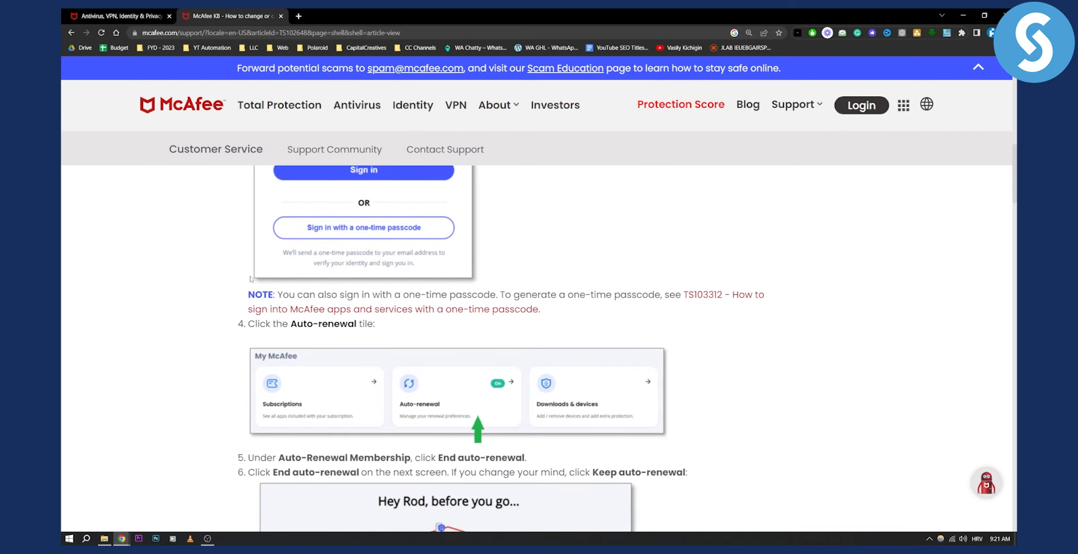
pyautogui.scroll(-3)
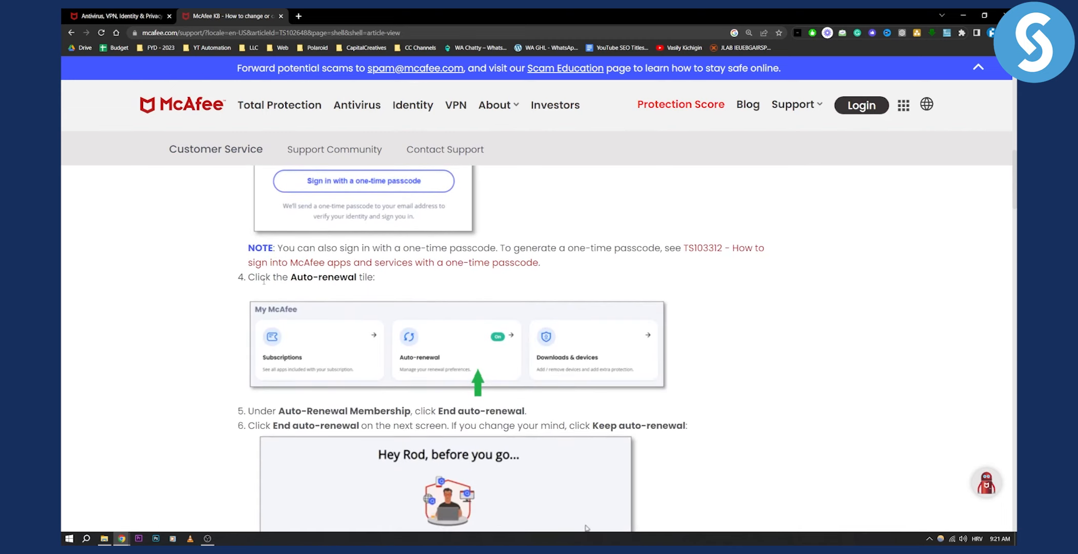
pyautogui.moveTo(329, 363)
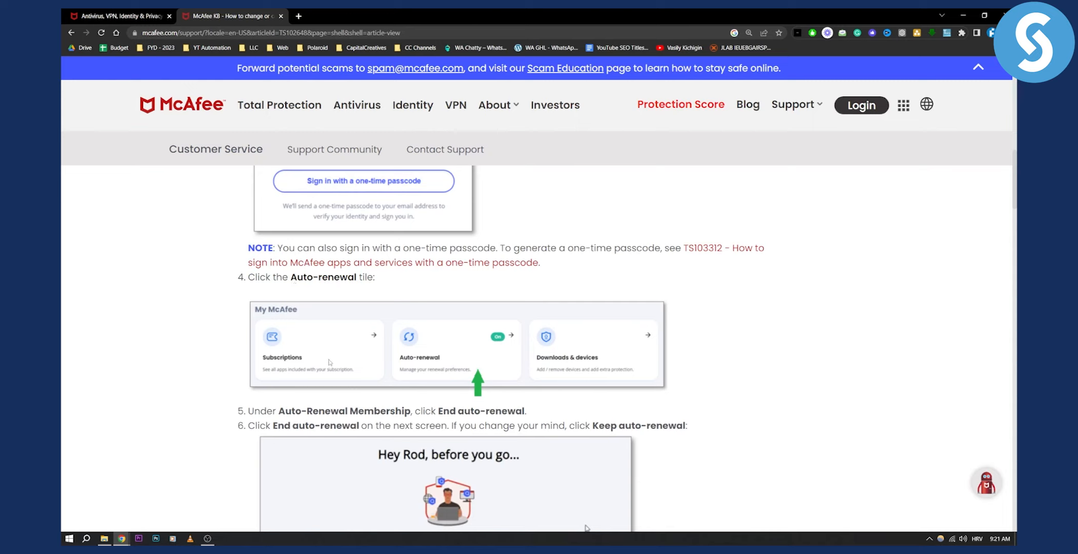
pyautogui.moveTo(353, 358)
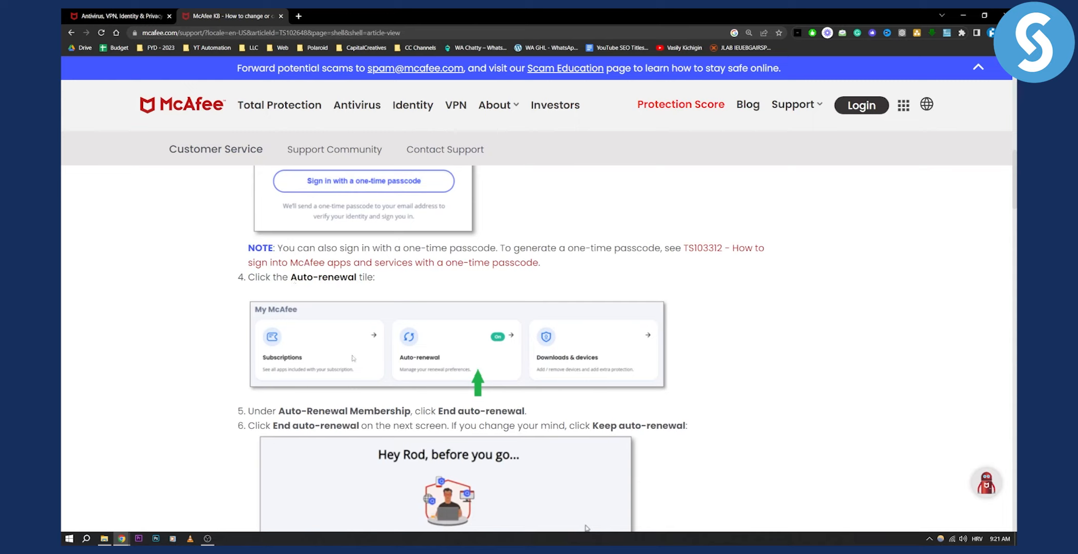
pyautogui.moveTo(205, 361)
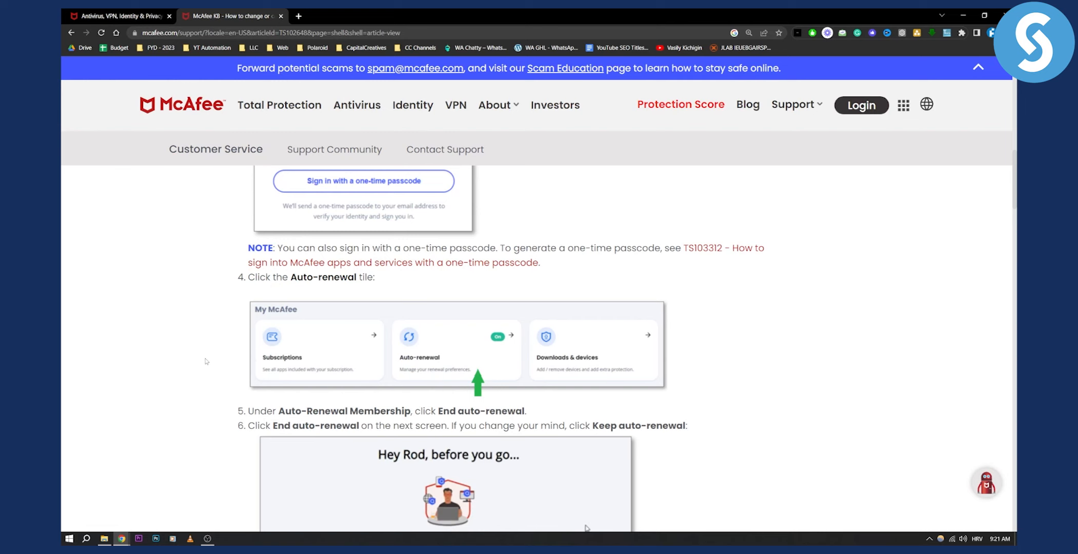
# Scroll around steps 5 and 6 on End auto-renewal and the farewell screenshot
pyautogui.scroll(-3)
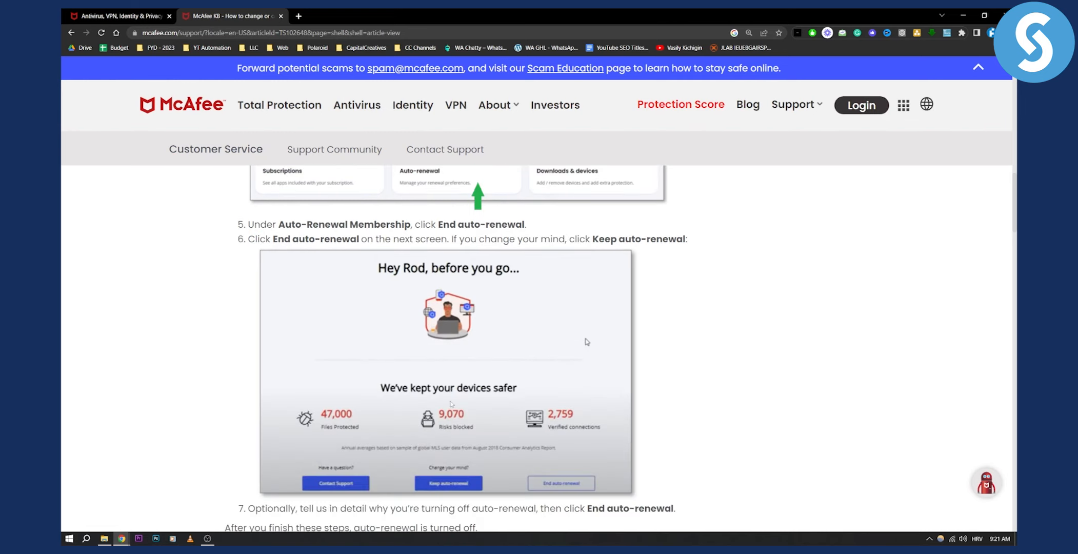
pyautogui.scroll(3)
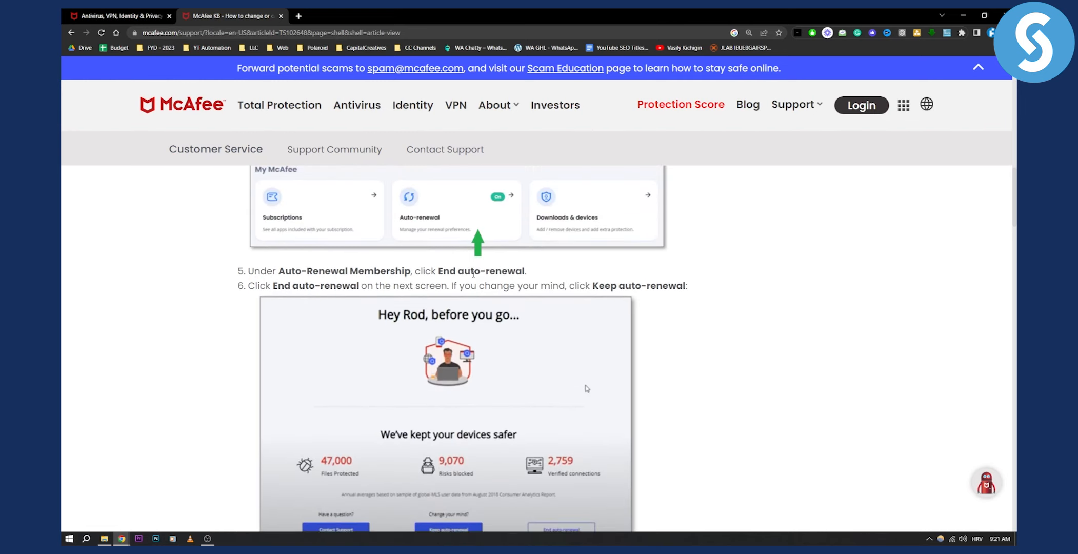
pyautogui.scroll(3)
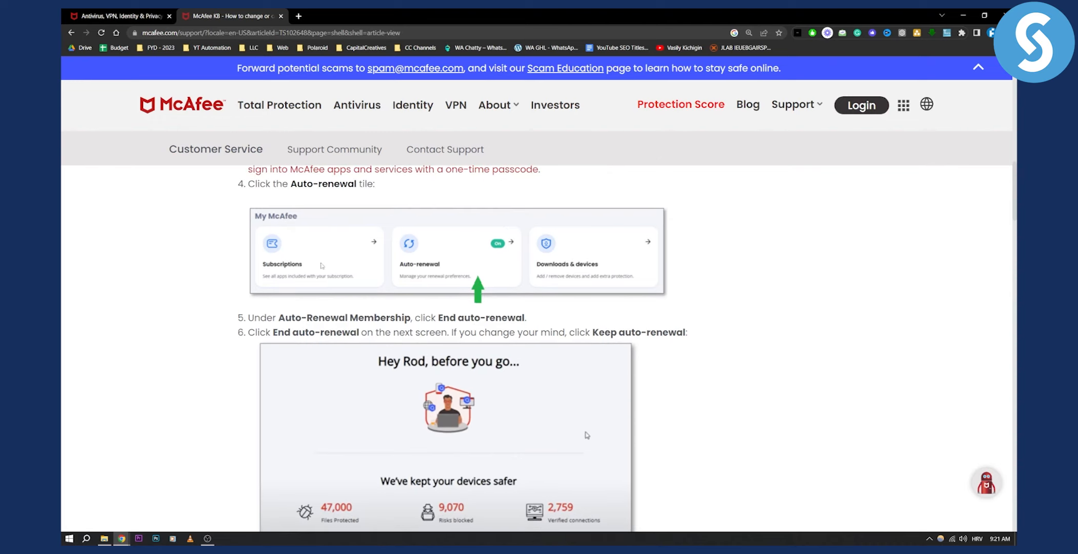
pyautogui.moveTo(313, 259)
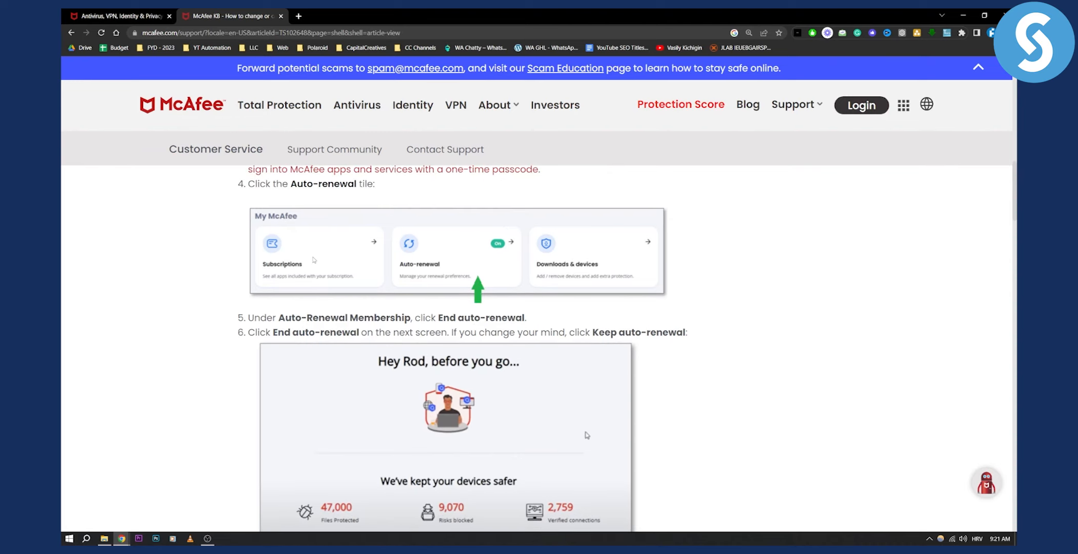
pyautogui.scroll(-3)
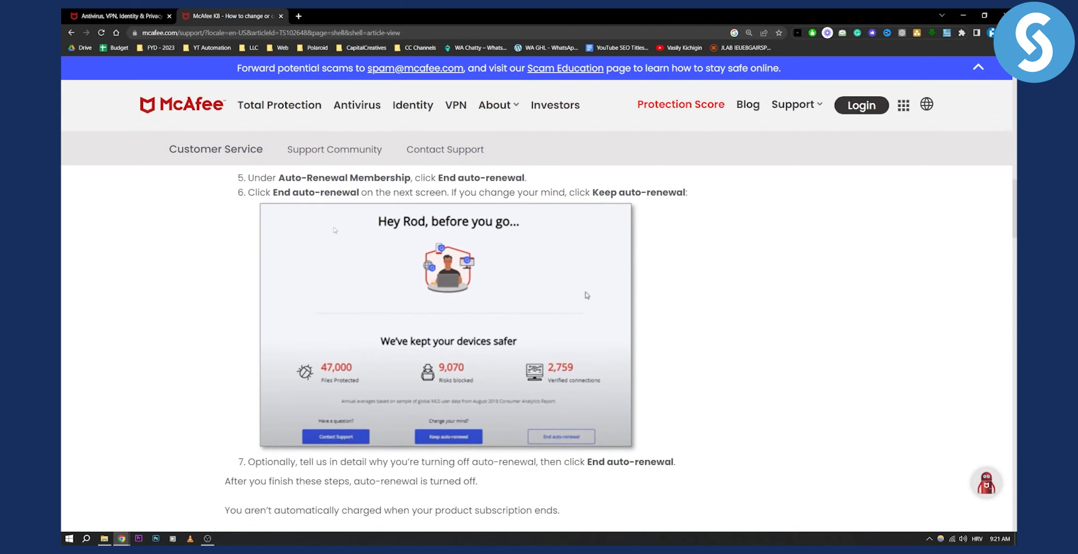
pyautogui.moveTo(495, 303)
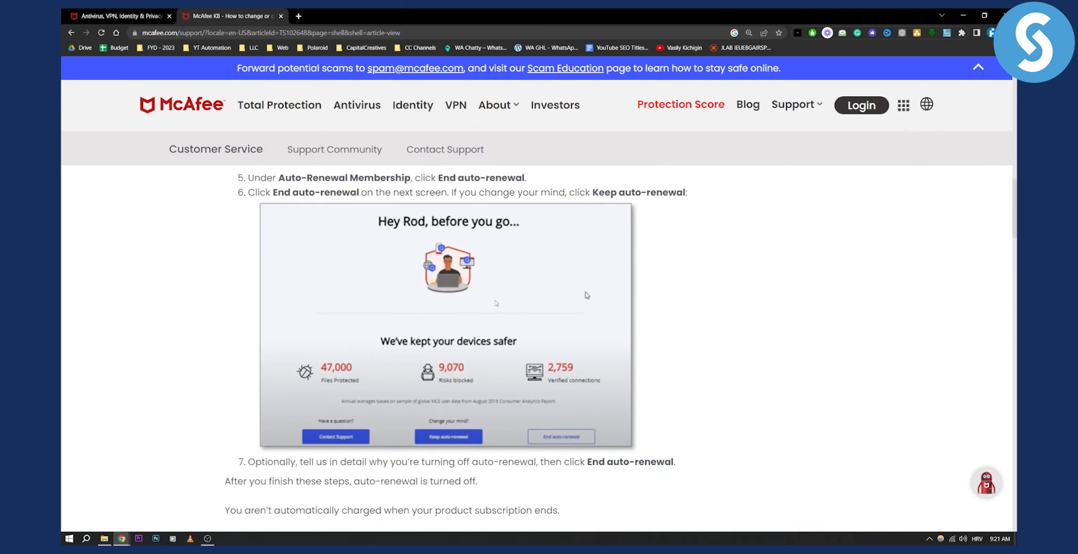
# Scroll down through step 7 and the closing notes, then back up to steps 5 and 6
pyautogui.scroll(-3)
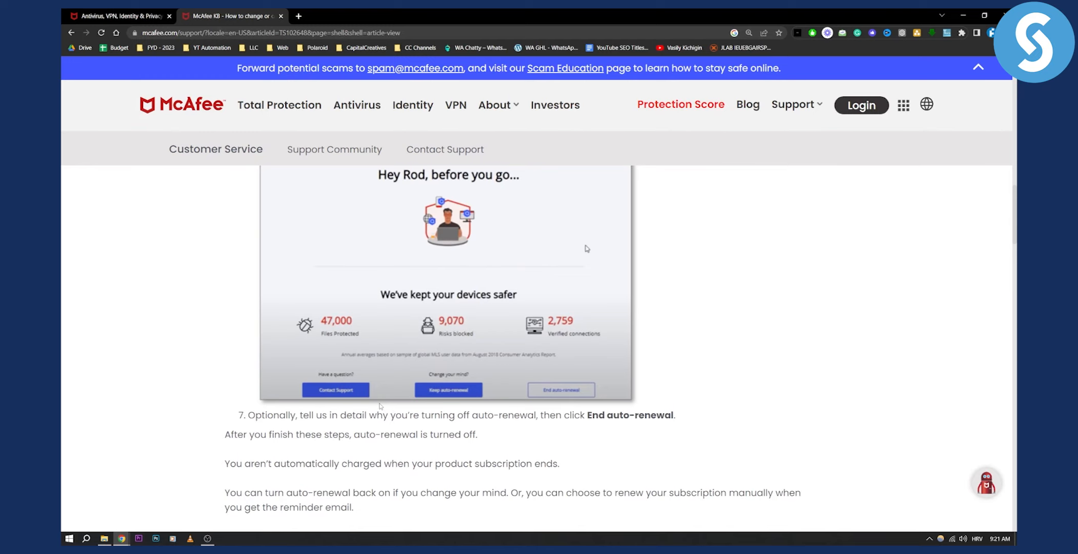
pyautogui.scroll(-3)
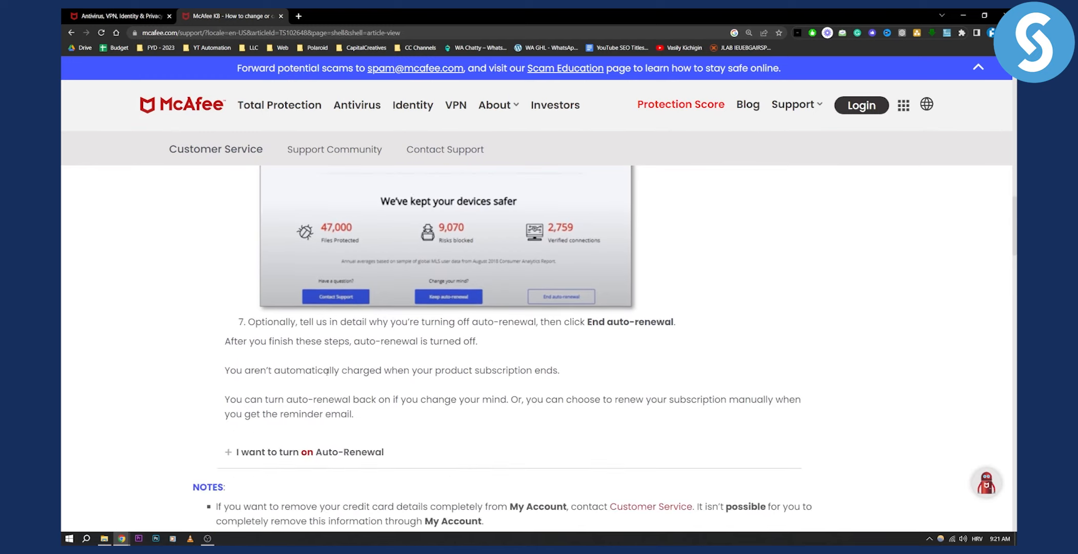
pyautogui.scroll(3)
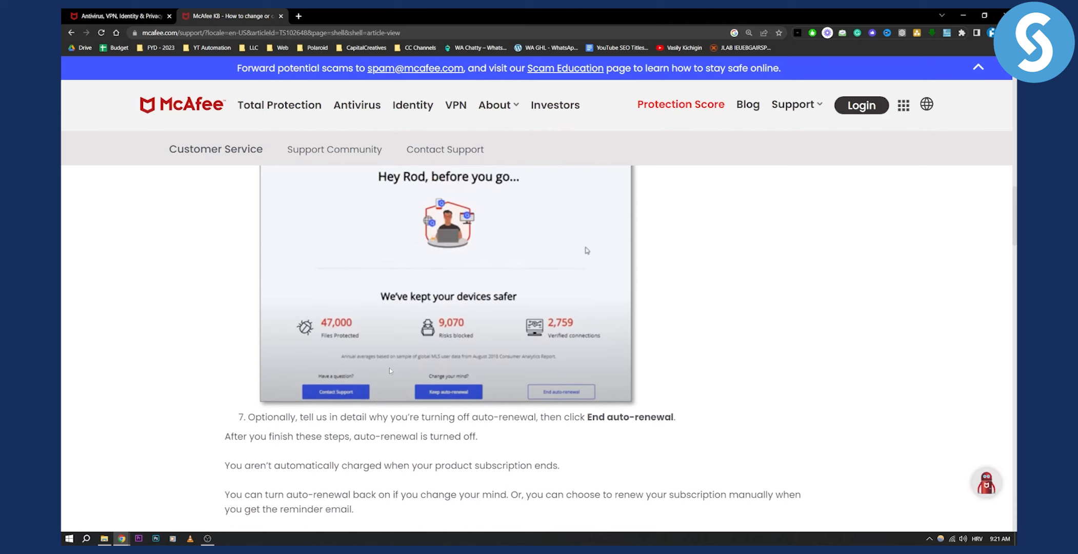
pyautogui.scroll(3)
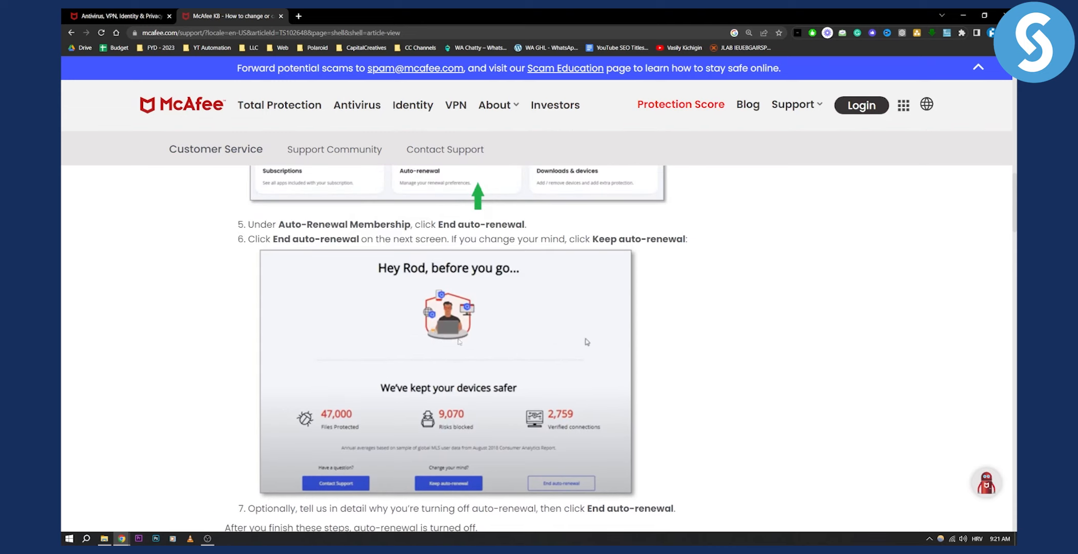
# Show and dismiss the Support navigation dropdown, then return to step 4 on the Auto-renewal tile
pyautogui.click(793, 105)
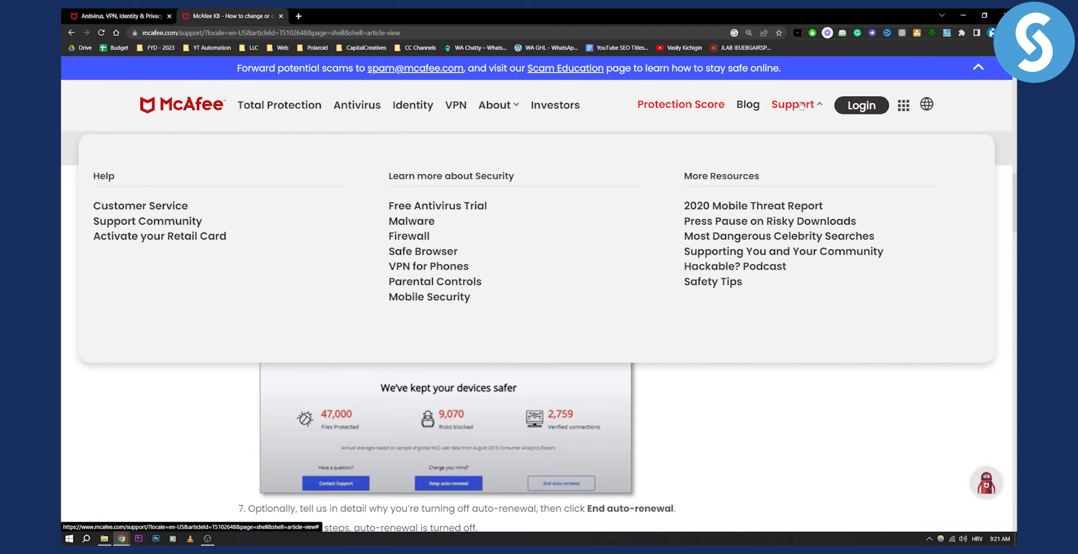
pyautogui.moveTo(173, 414)
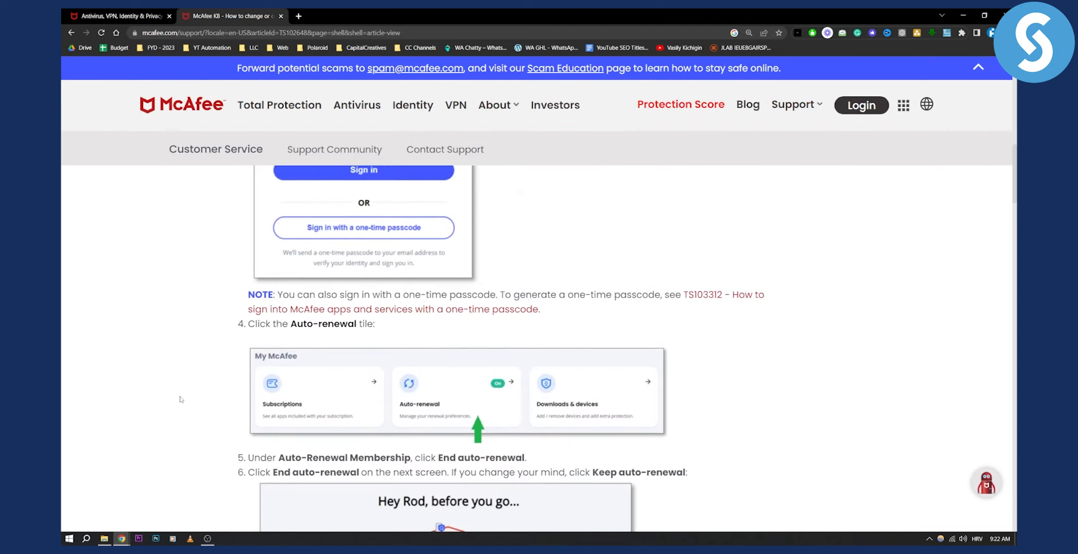
pyautogui.scroll(-3)
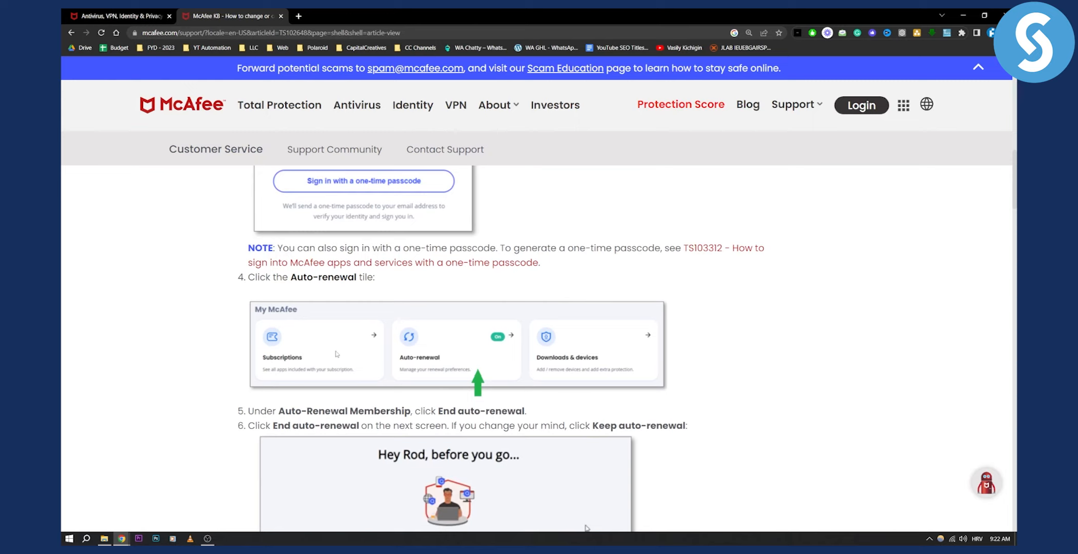